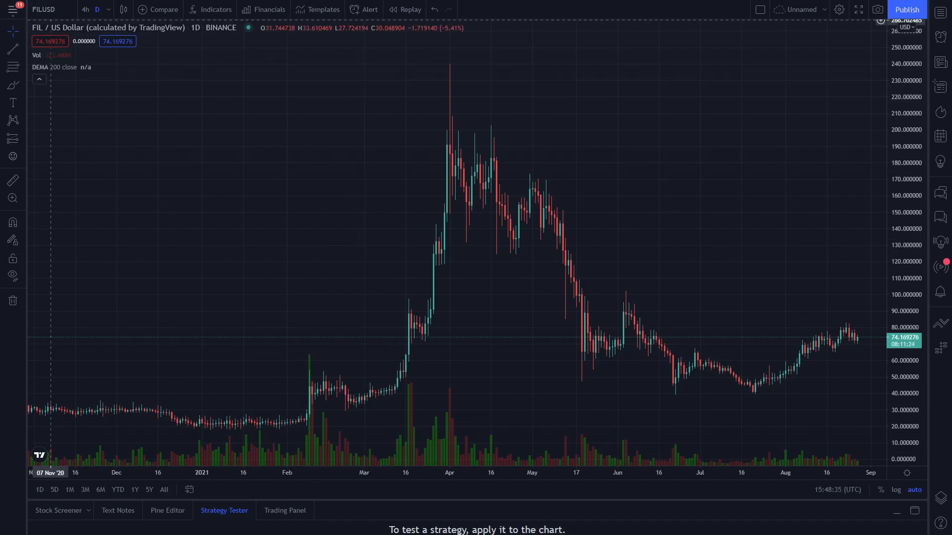
mouse_move(246, 128)
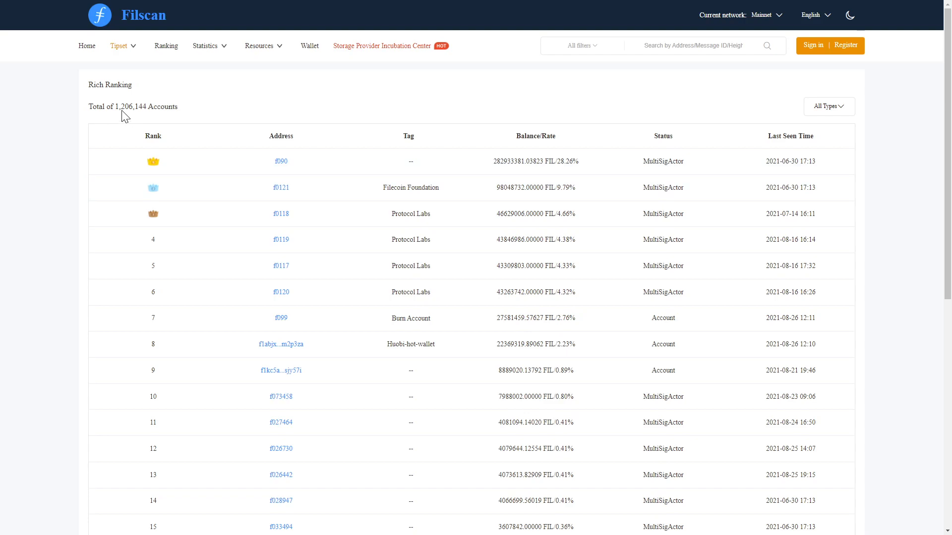
mouse_move(211, 108)
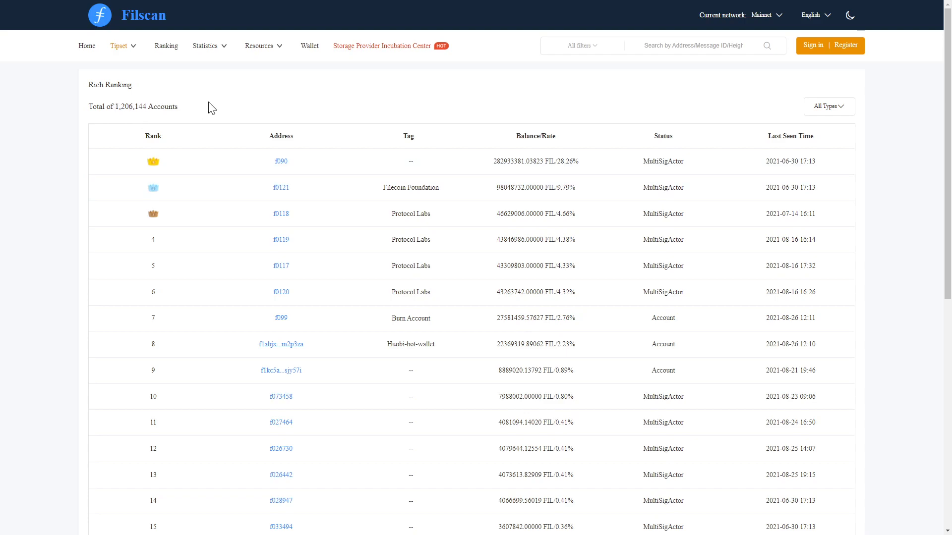
Open Filscan's Statistics page and scroll down to the FIL Allocation pie chart and table
left_click(205, 45)
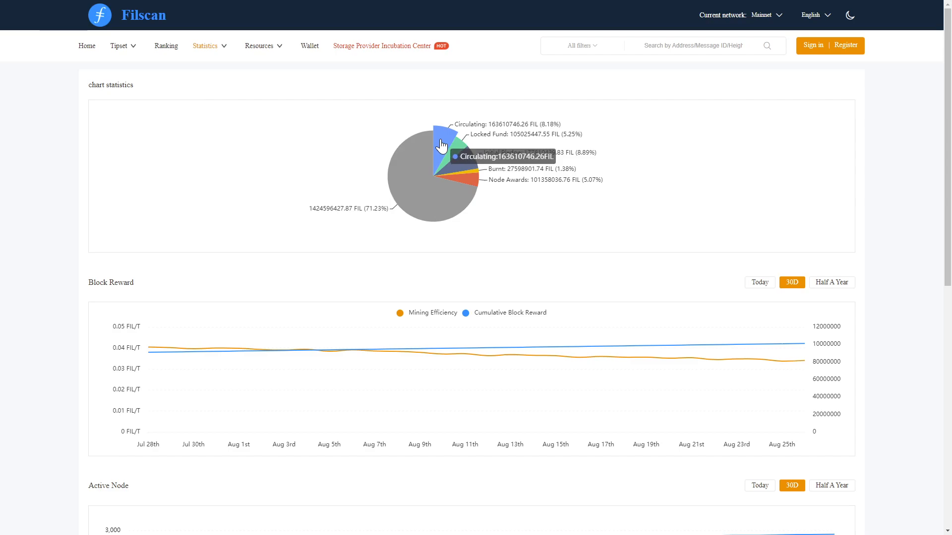
scroll("down", 3)
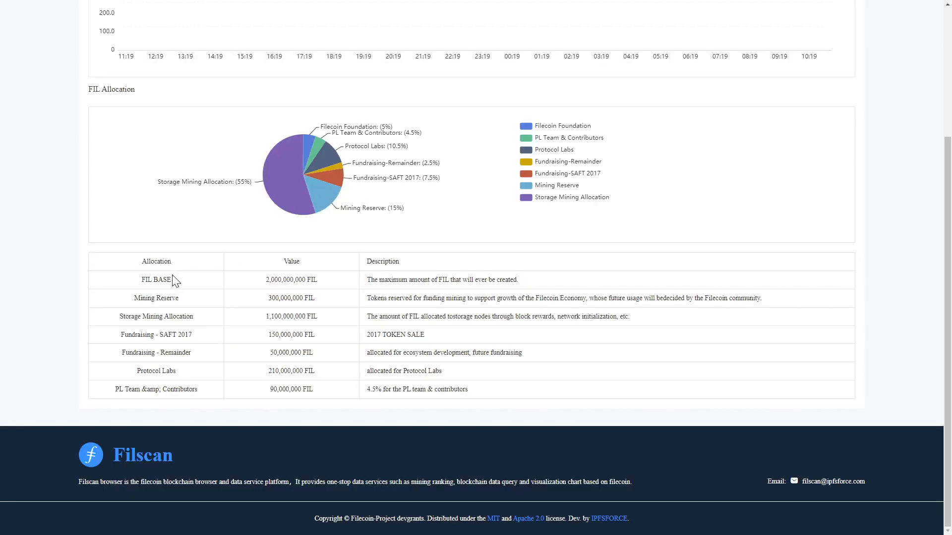
mouse_move(262, 279)
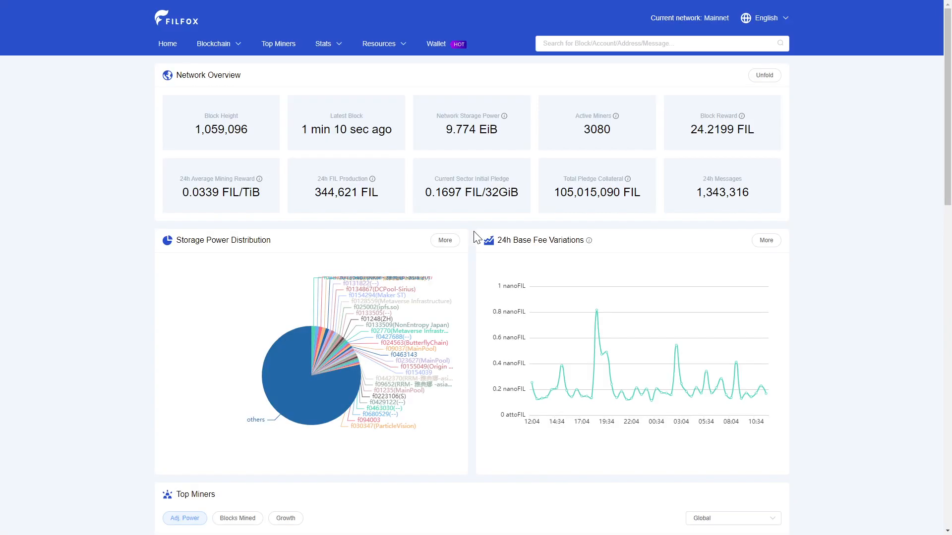
mouse_move(484, 130)
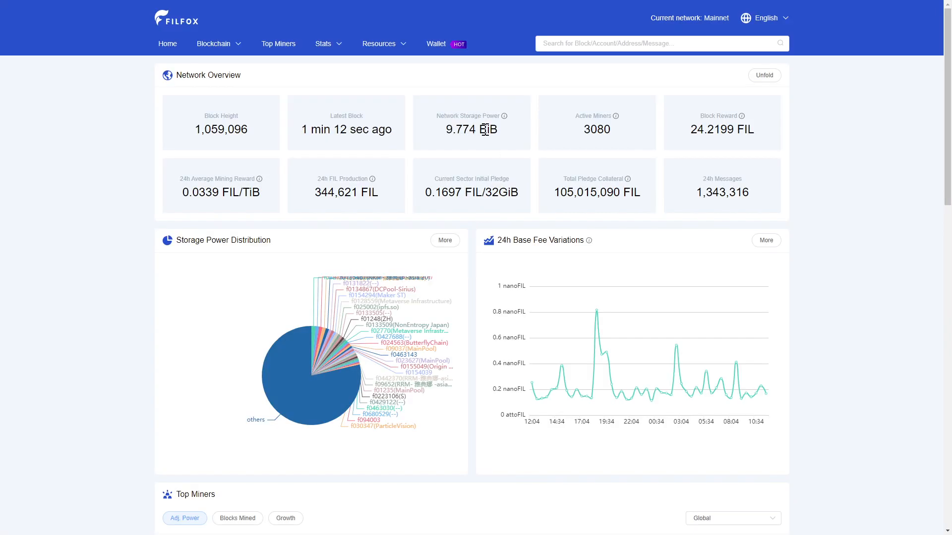
mouse_move(523, 138)
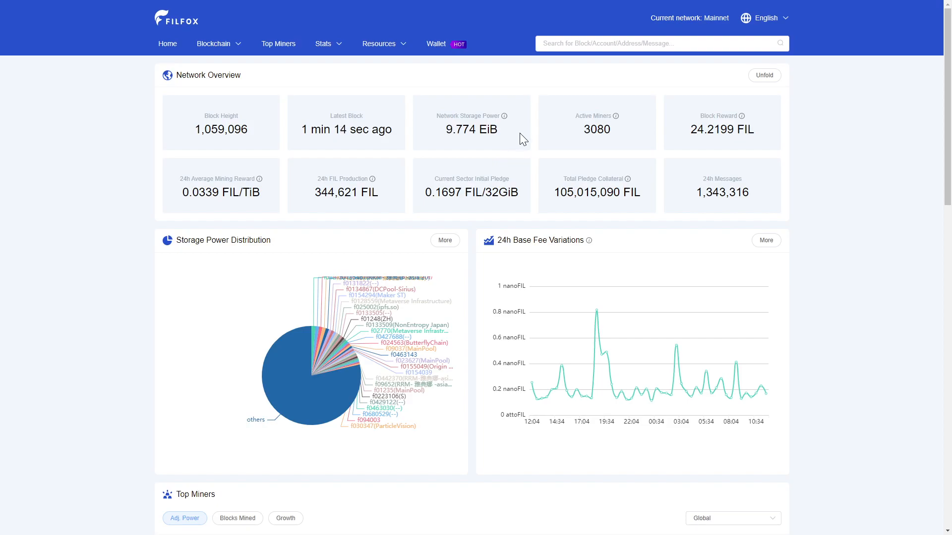
mouse_move(589, 137)
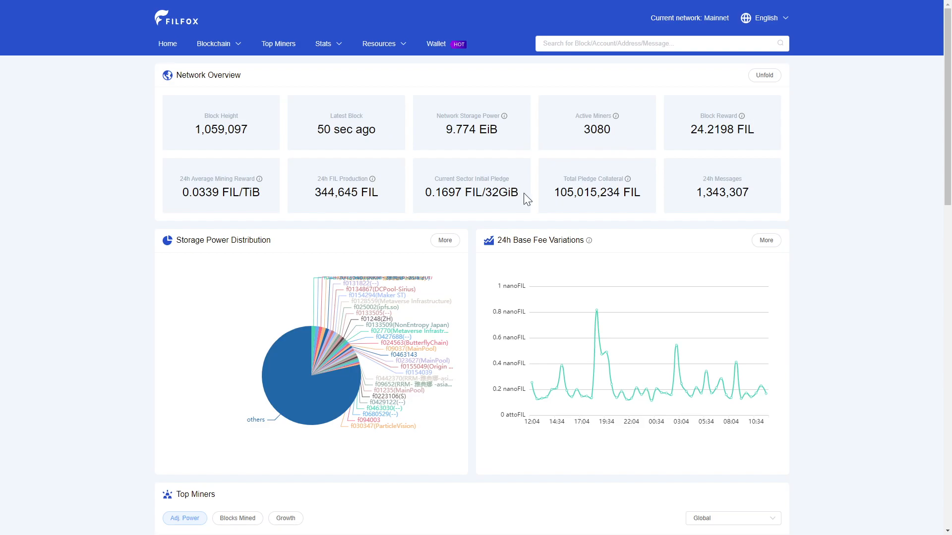
mouse_move(532, 206)
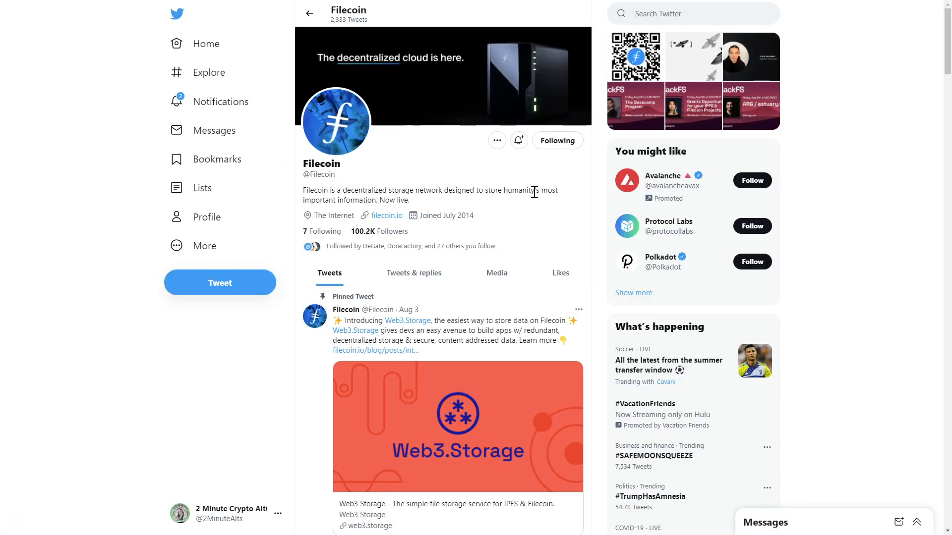
mouse_move(387, 216)
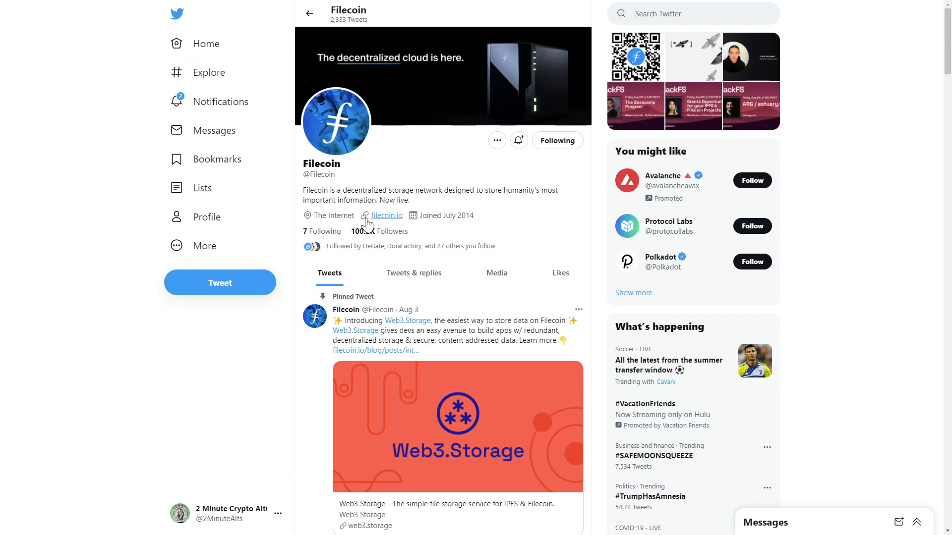
mouse_move(530, 225)
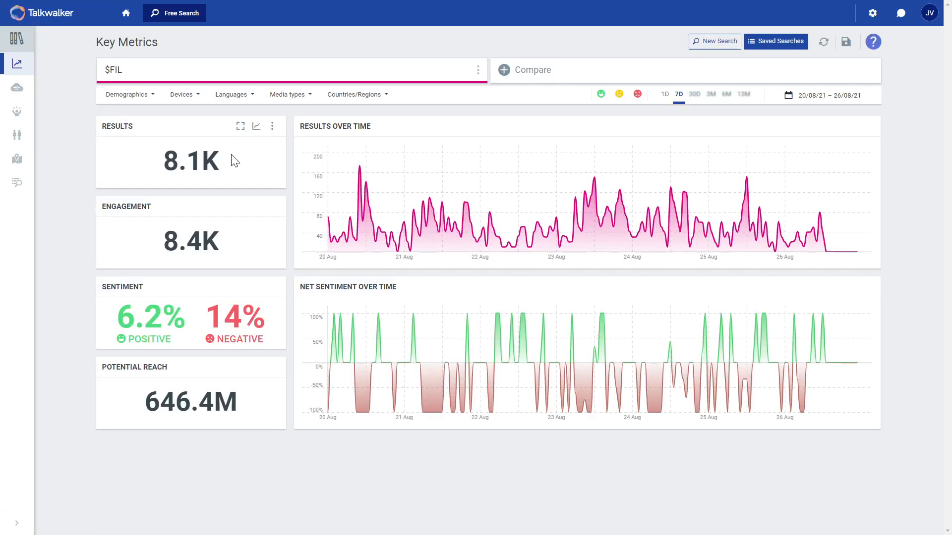
mouse_move(268, 321)
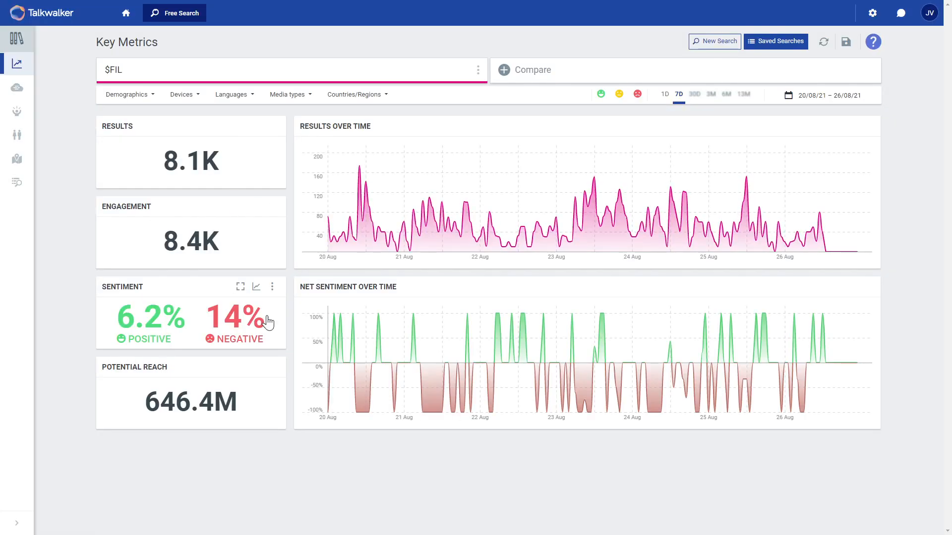
mouse_move(293, 289)
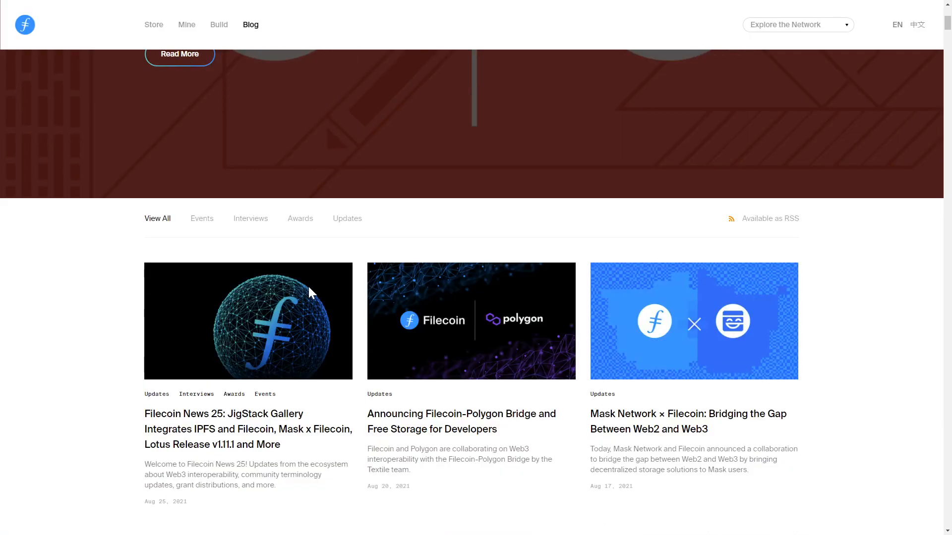
Scroll through the Filecoin blog posts to the 'Introducing Web3.Storage' article
scroll("down", 3)
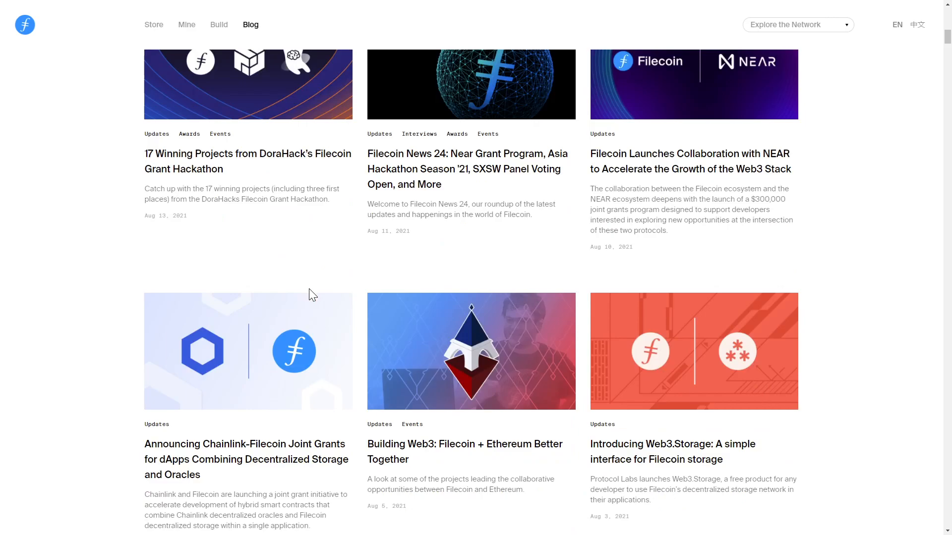
scroll("down", 3)
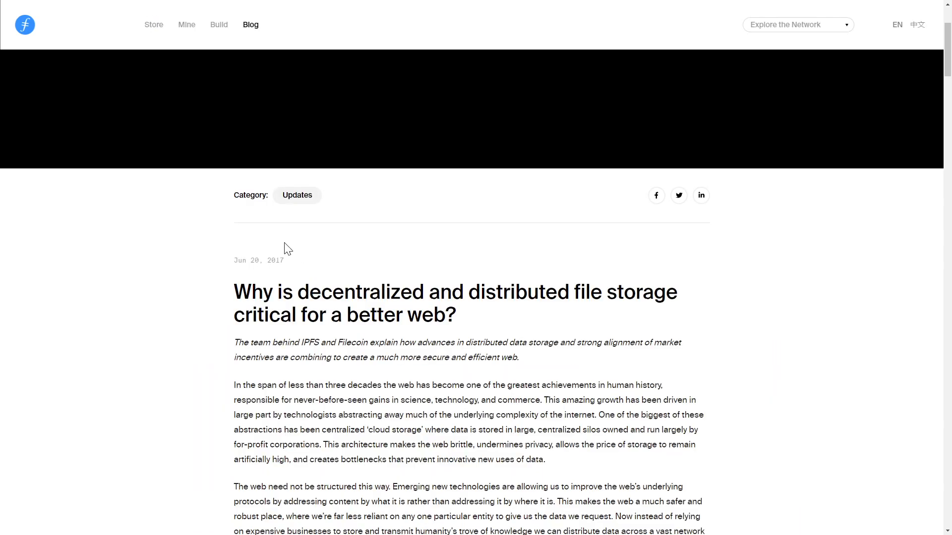
mouse_move(366, 272)
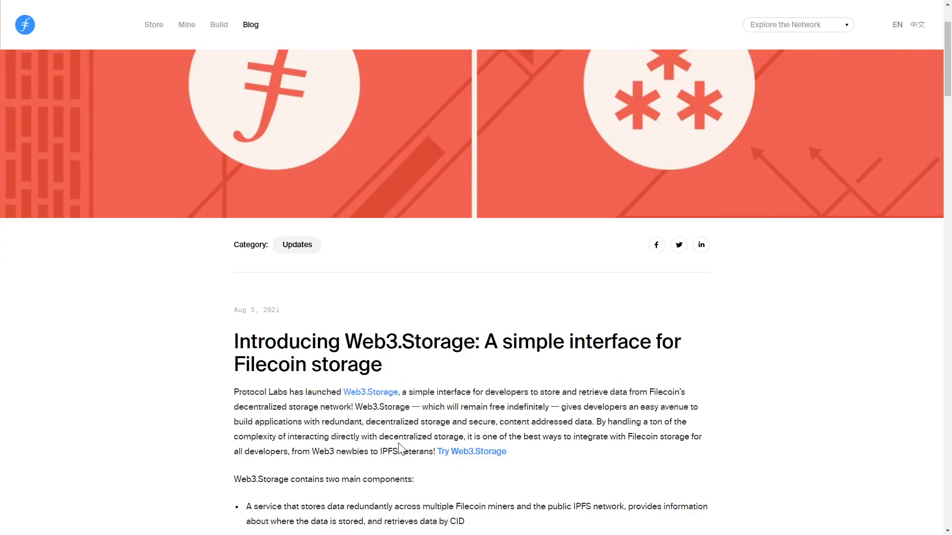
scroll("down", 3)
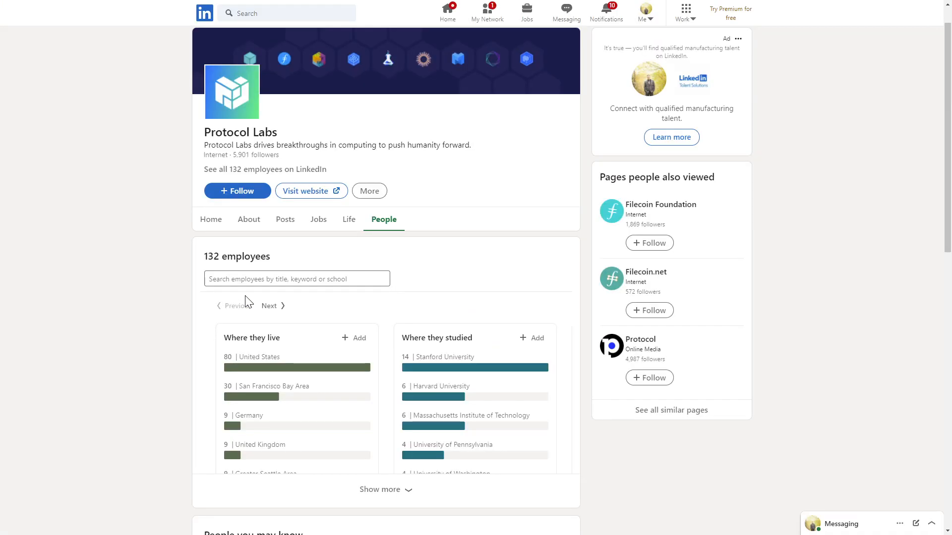
Scroll the Protocol Labs and Filecoin Foundation employee lists on LinkedIn
scroll("down", 3)
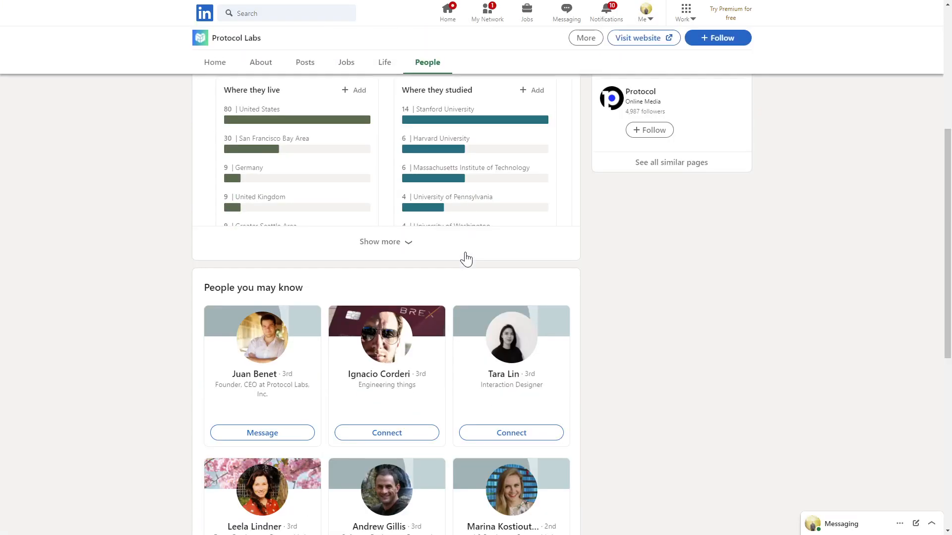
scroll("down", 3)
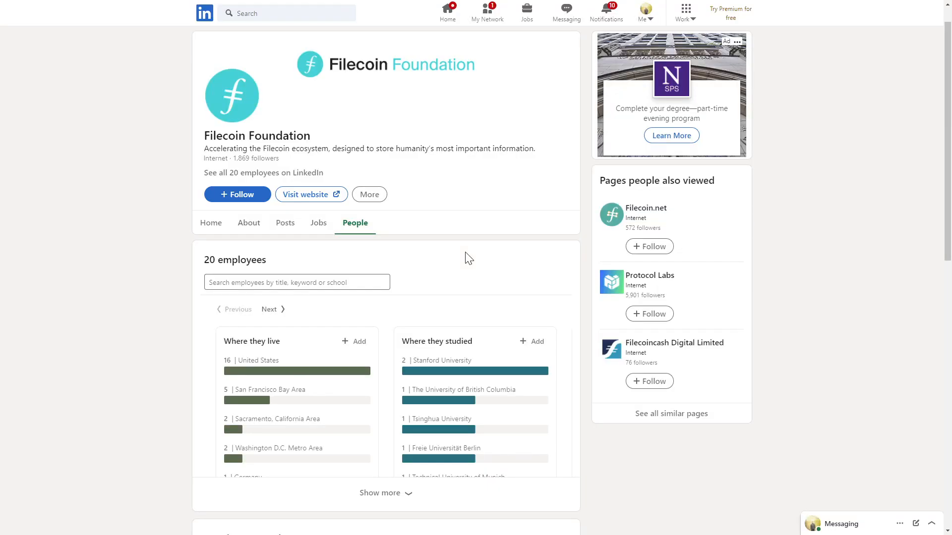
mouse_move(473, 248)
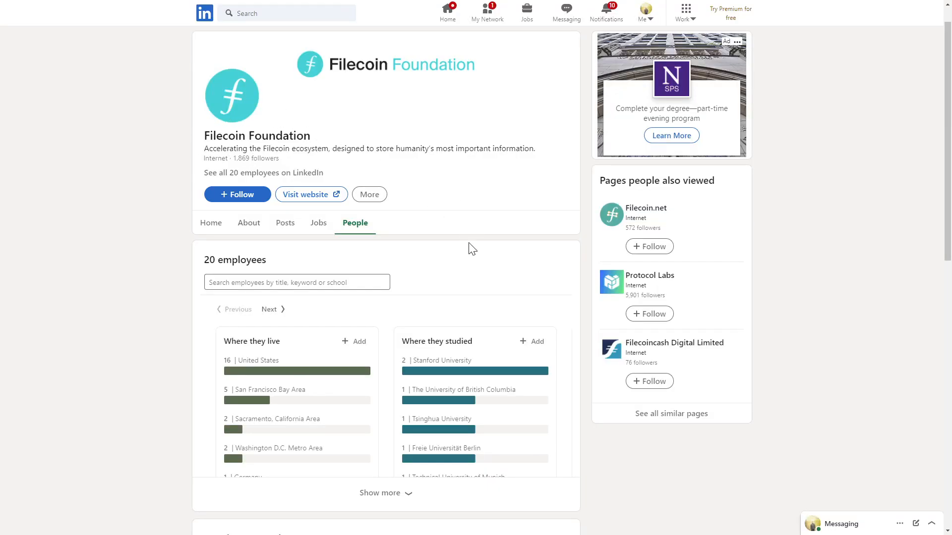
scroll("down", 3)
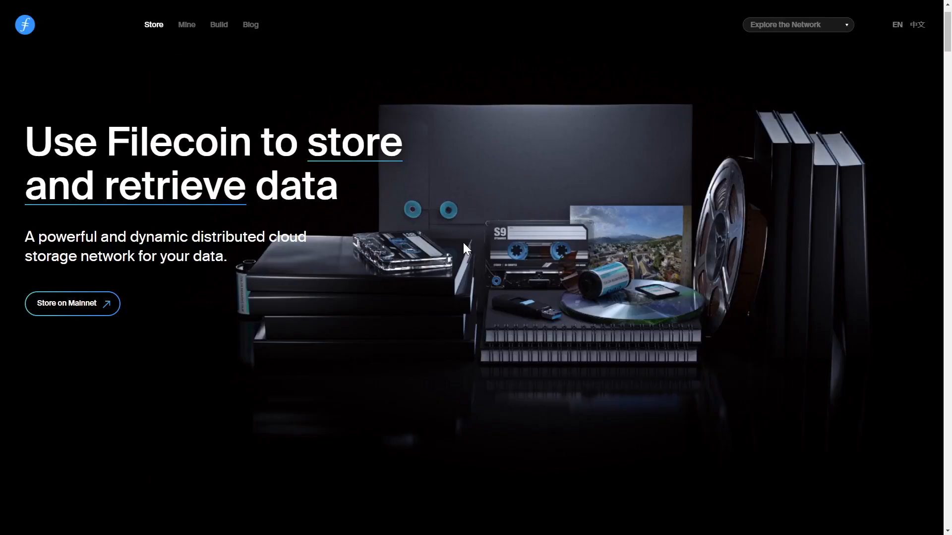
Scroll filecoin.io down to 'The missing incentive layer for IPFS' section
scroll("down", 3)
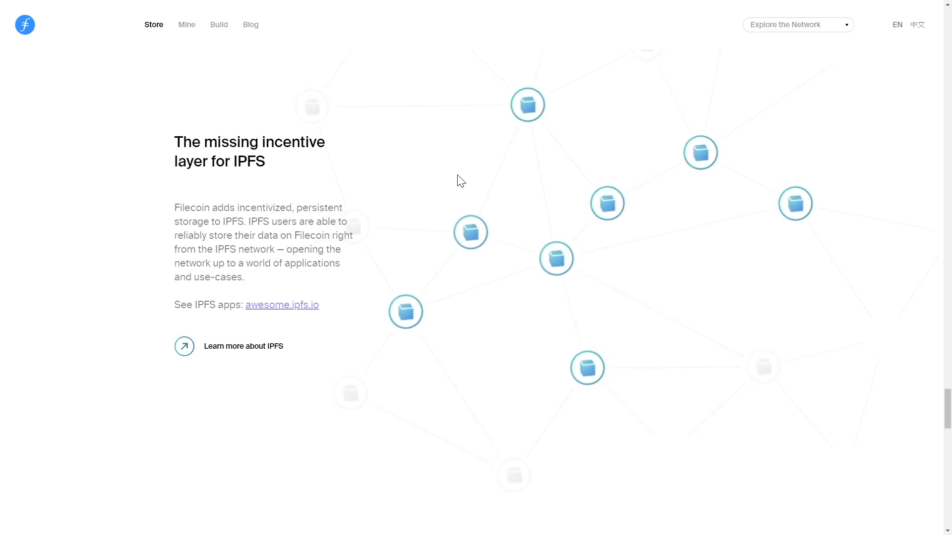
Open the Filecoin proof system post and scroll to the Proof of Replication/Spacetime diagram
left_click(250, 24)
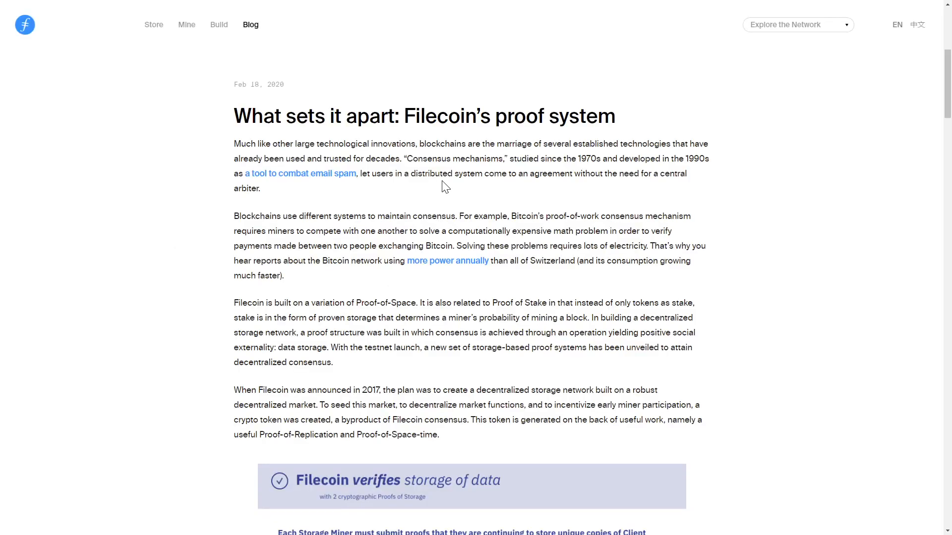
scroll("down", 3)
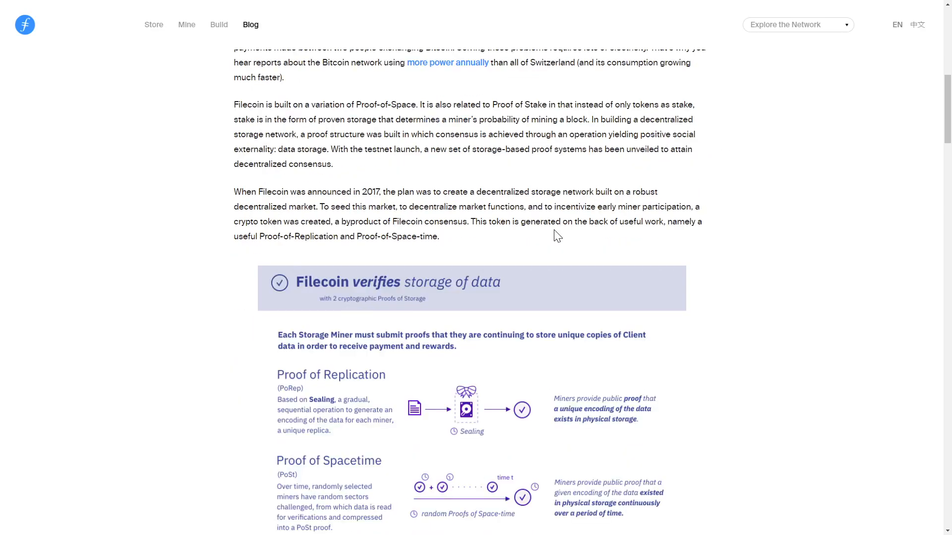
scroll("down", 3)
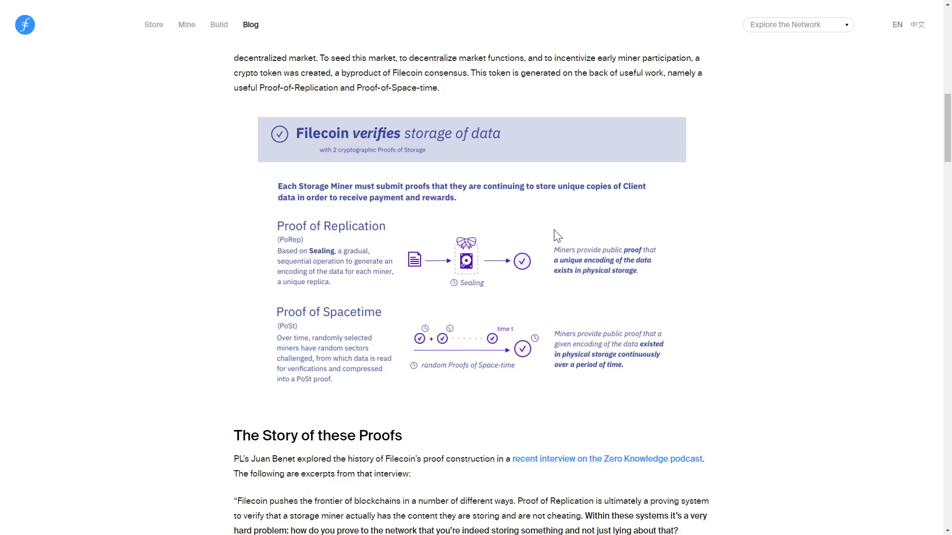
mouse_move(728, 248)
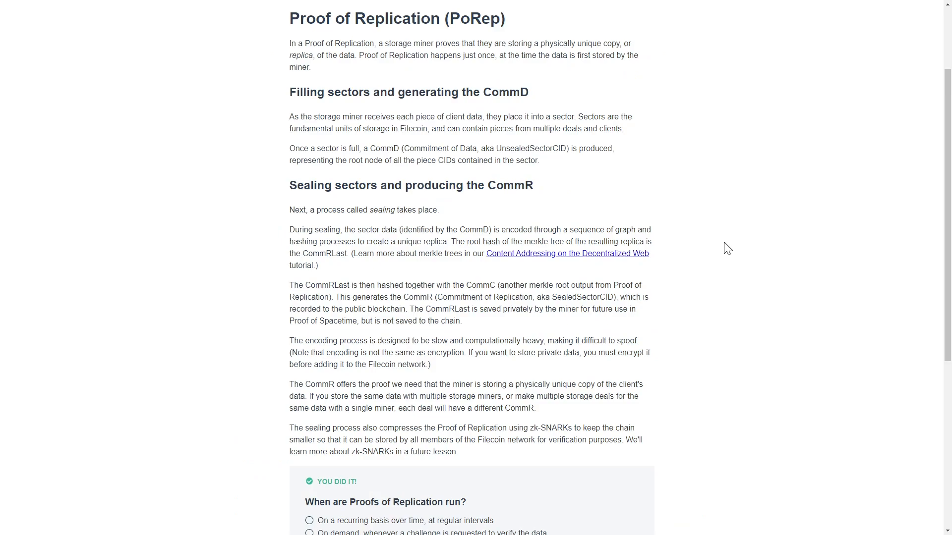
mouse_move(549, 68)
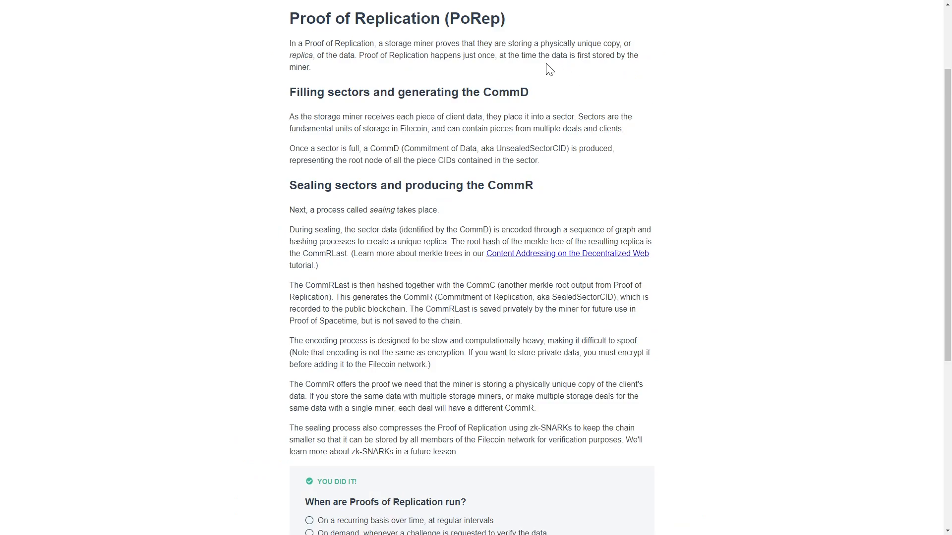
mouse_move(692, 137)
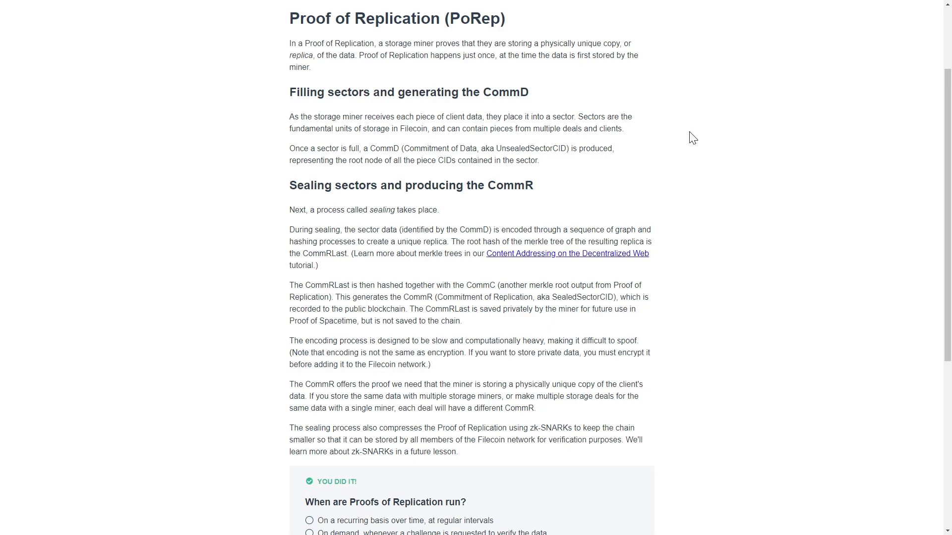
mouse_move(663, 120)
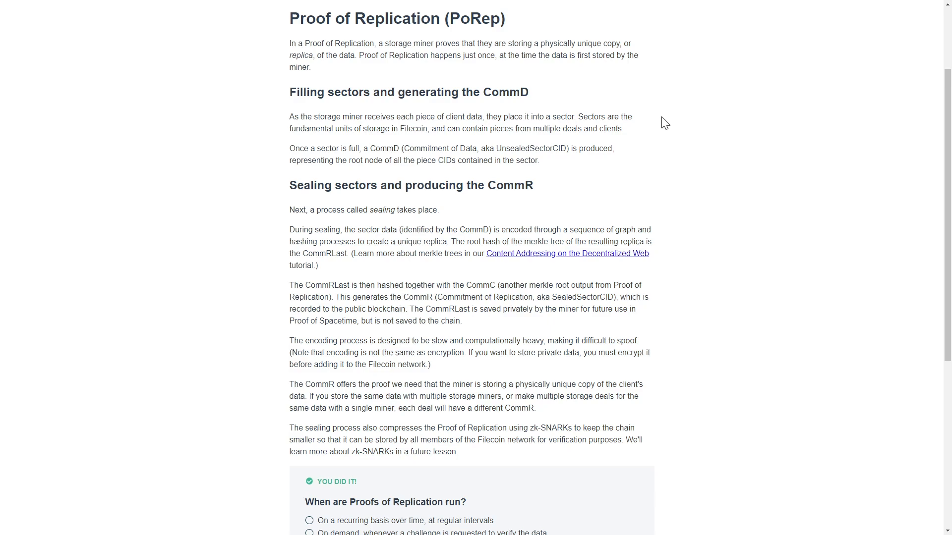
mouse_move(737, 397)
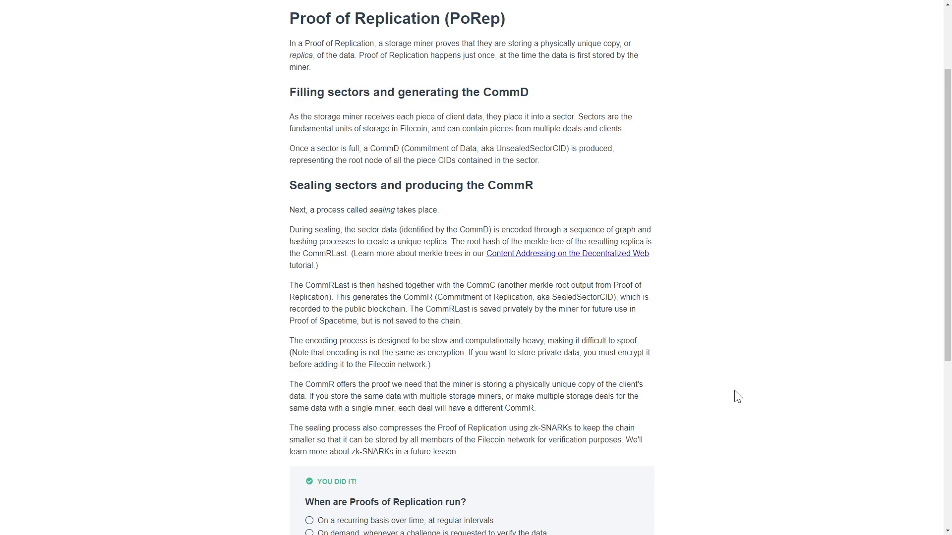
mouse_move(662, 423)
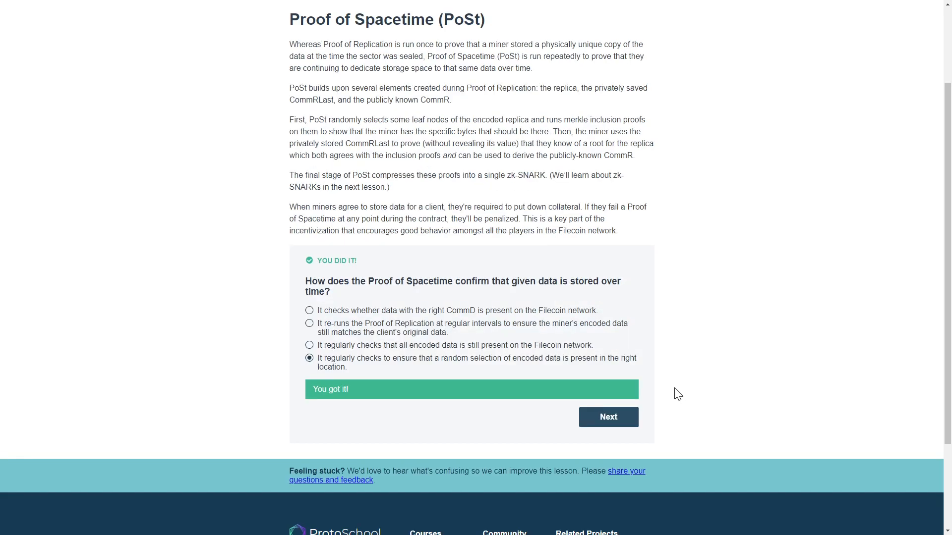
mouse_move(705, 140)
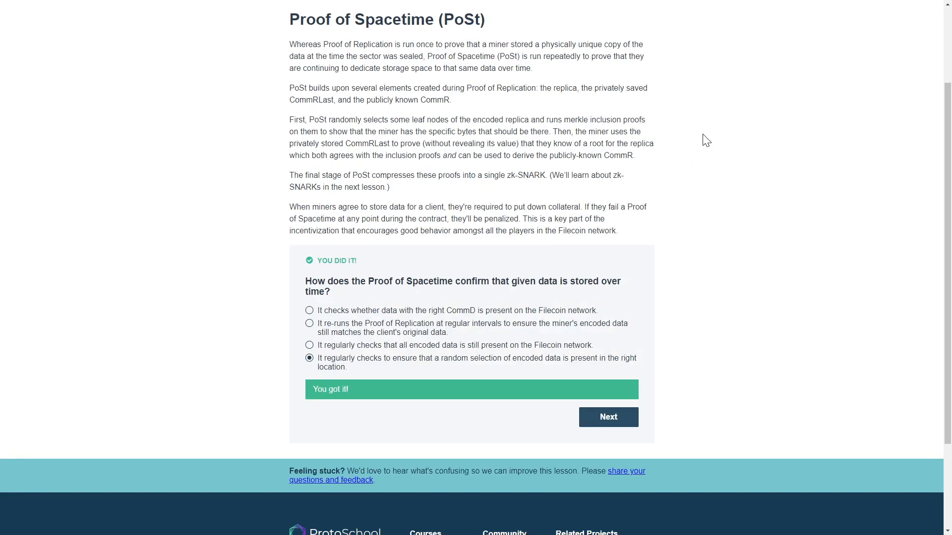
mouse_move(711, 136)
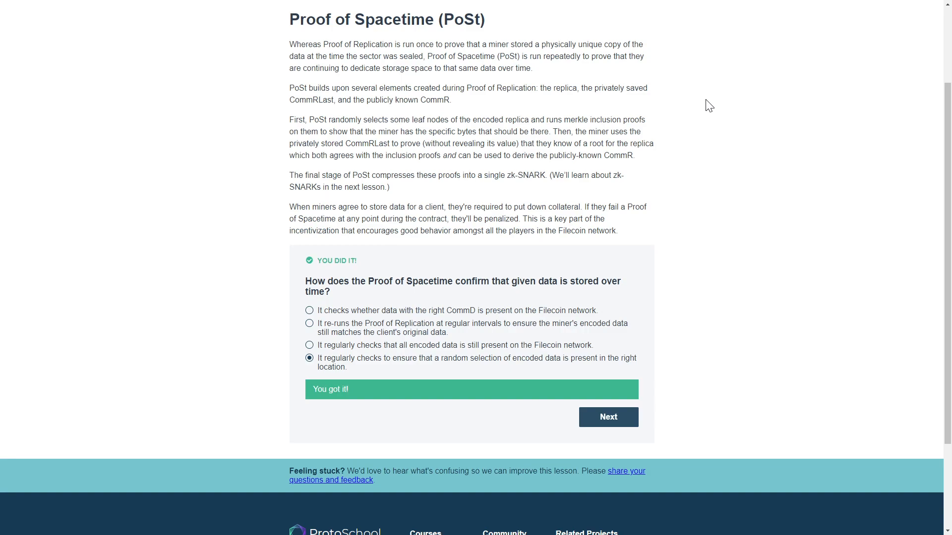
mouse_move(712, 69)
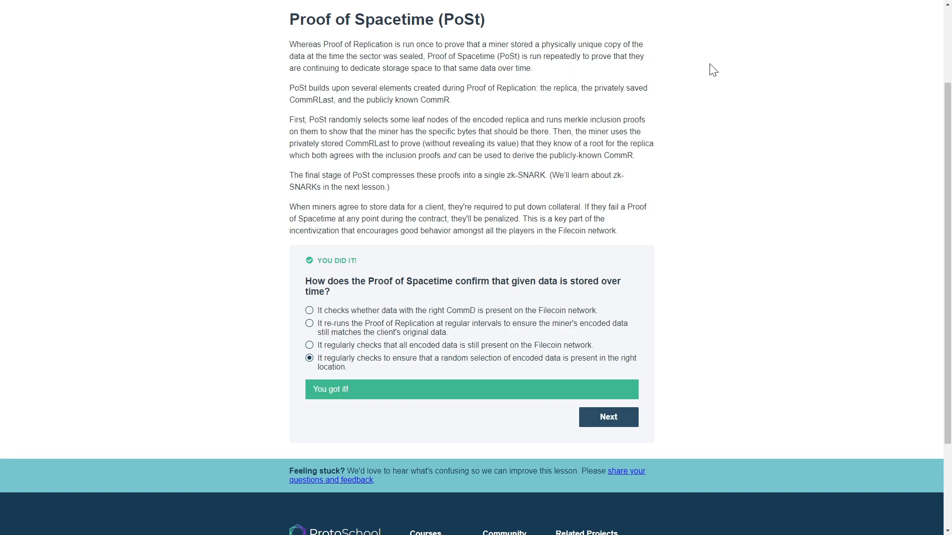
mouse_move(694, 98)
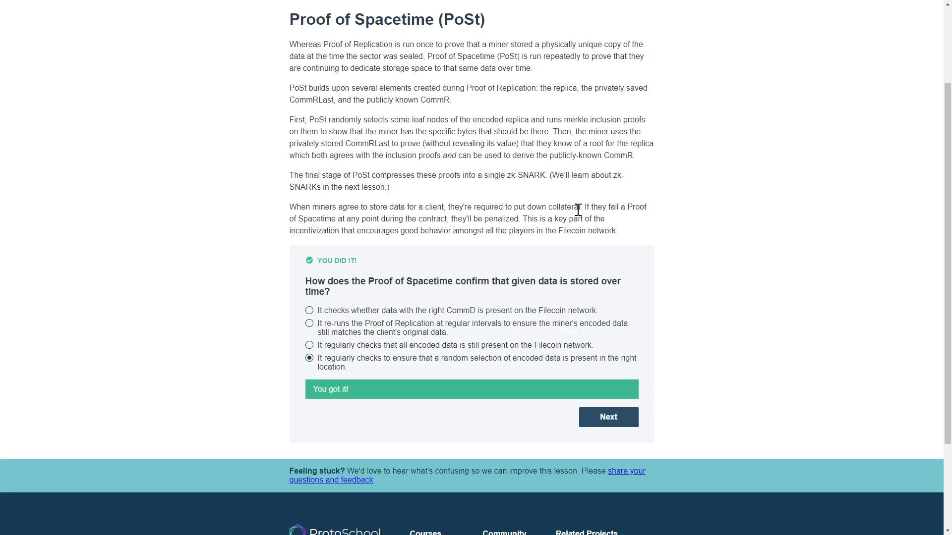
mouse_move(682, 212)
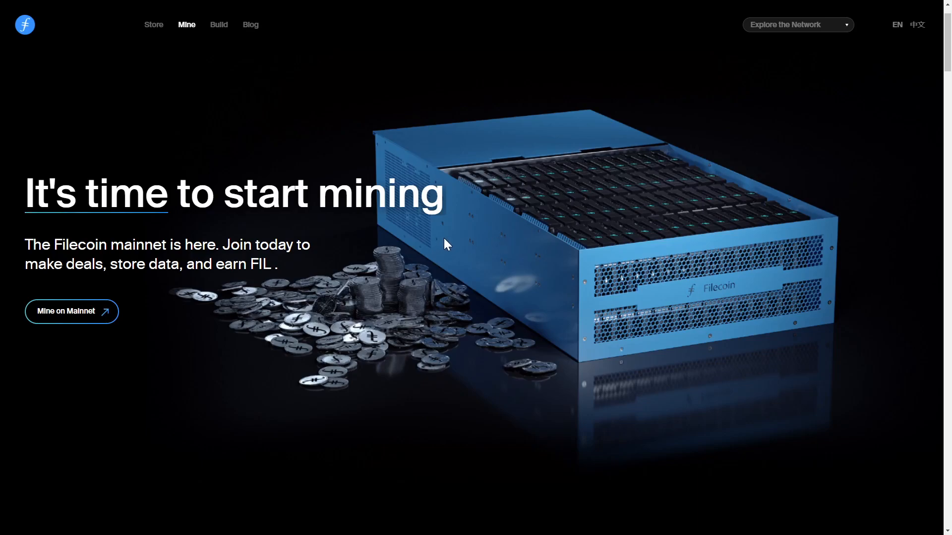
mouse_move(490, 266)
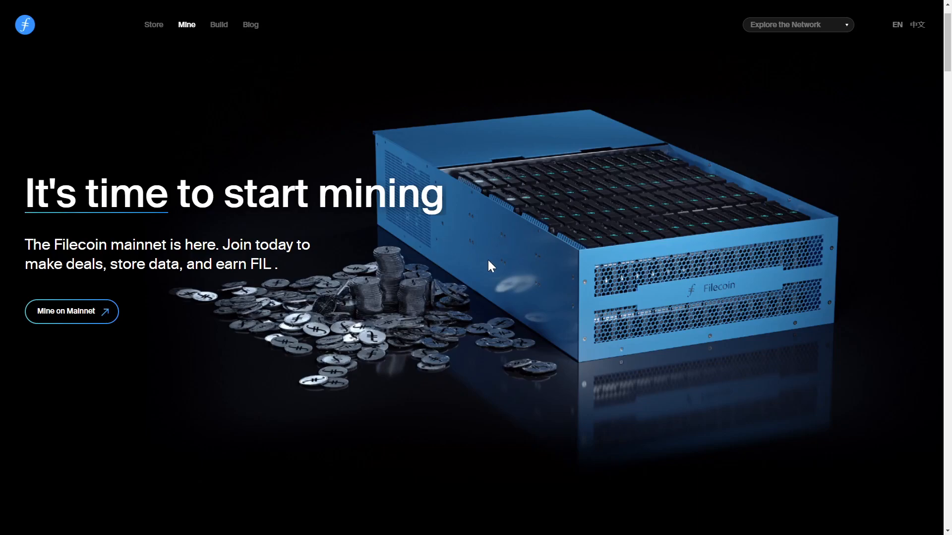
Read the Mine page down to 'Fast as the speed of light', then open the Build page
scroll("down", 3)
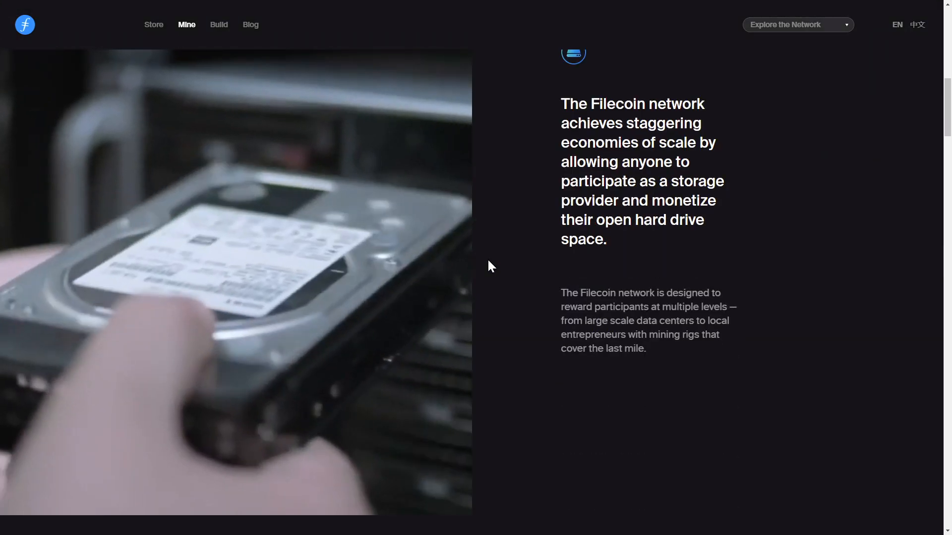
scroll("down", 3)
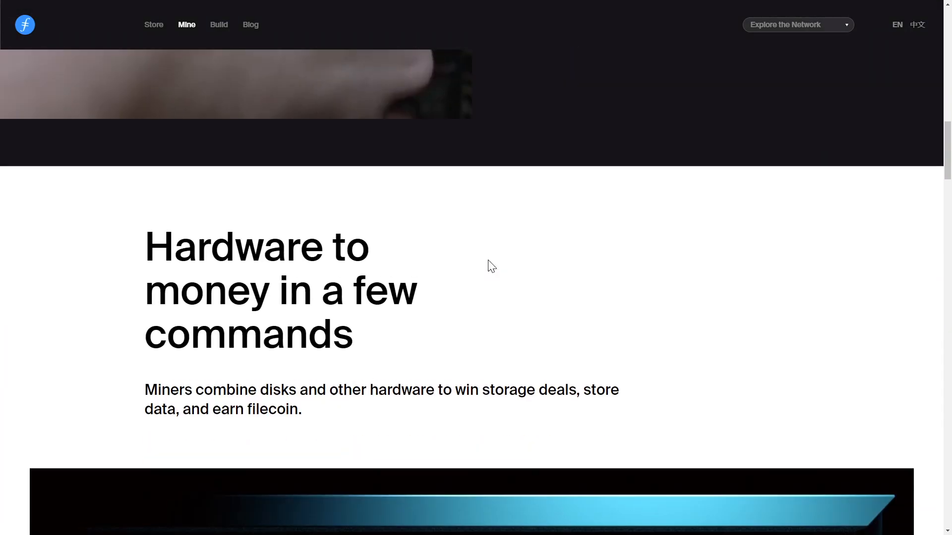
scroll("down", 3)
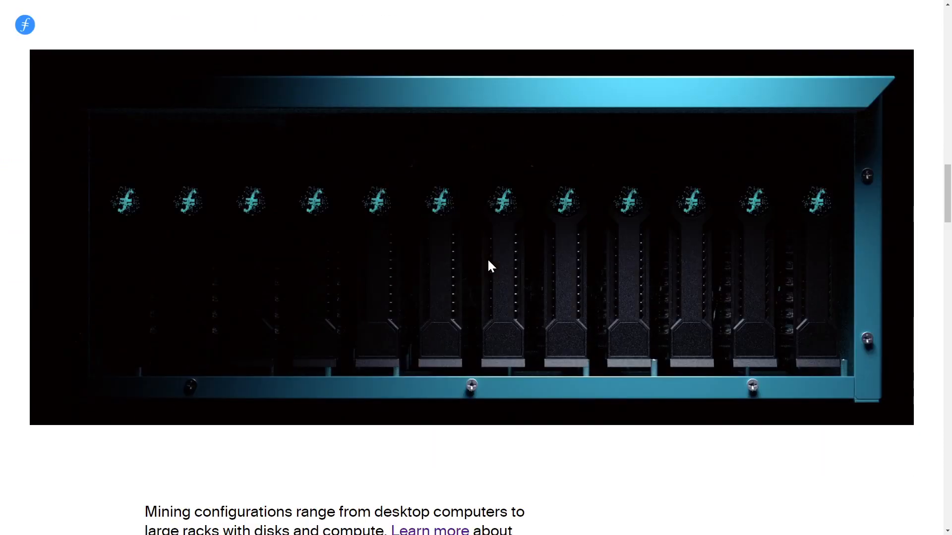
scroll("down", 3)
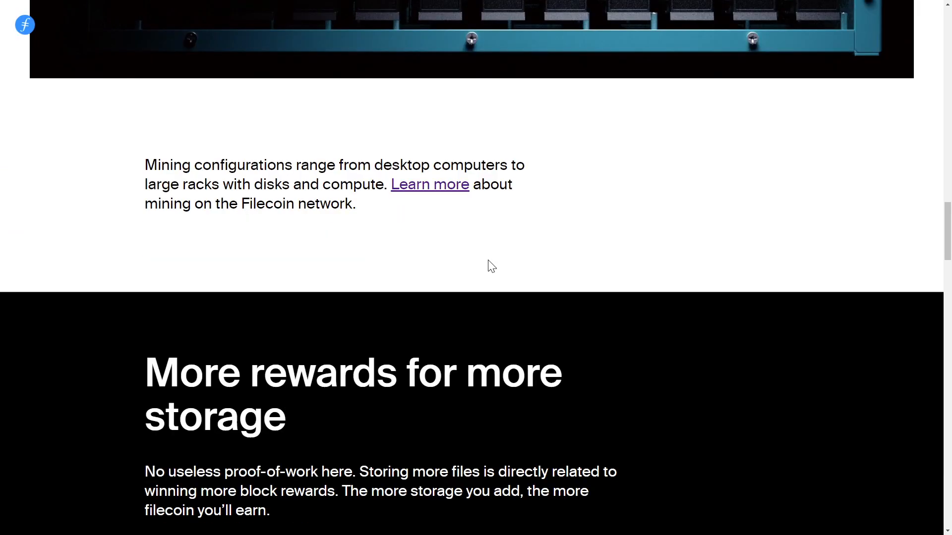
scroll("down", 3)
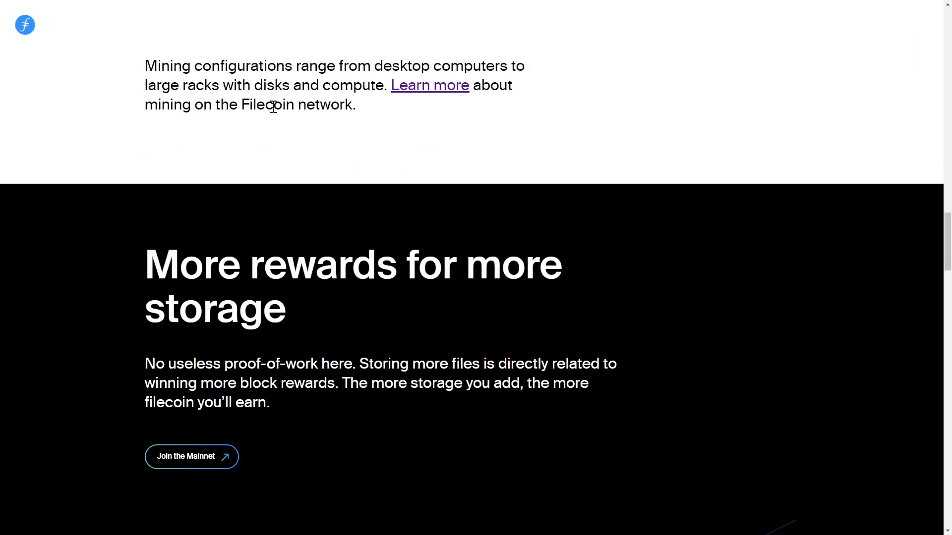
mouse_move(388, 361)
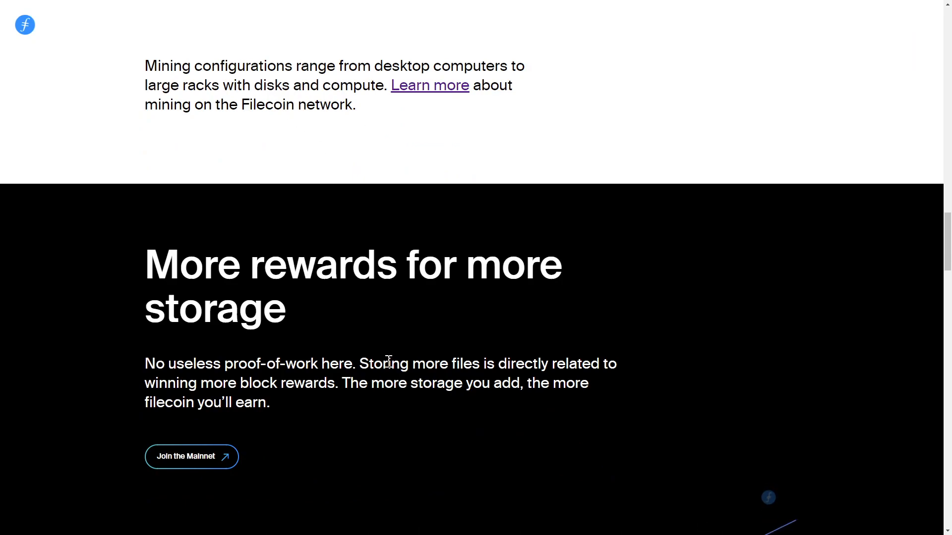
scroll("down", 3)
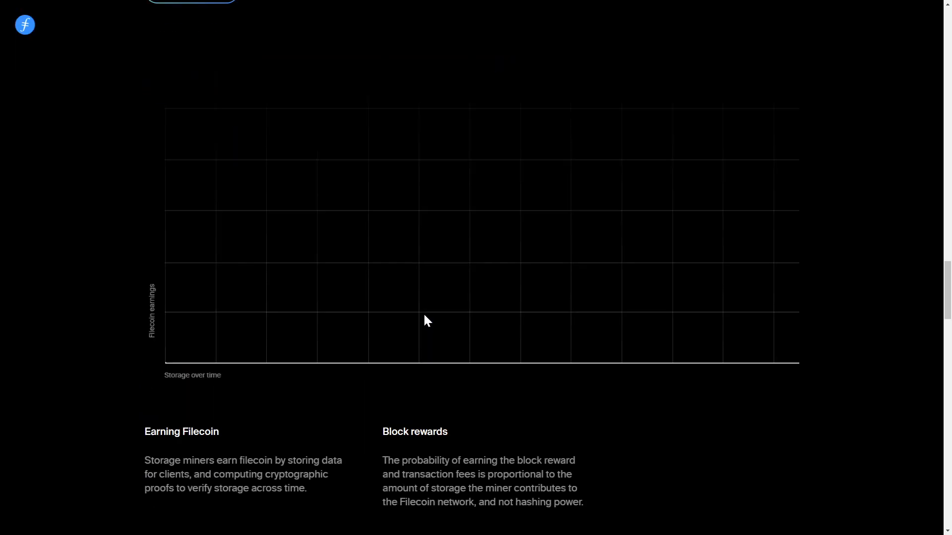
scroll("down", 3)
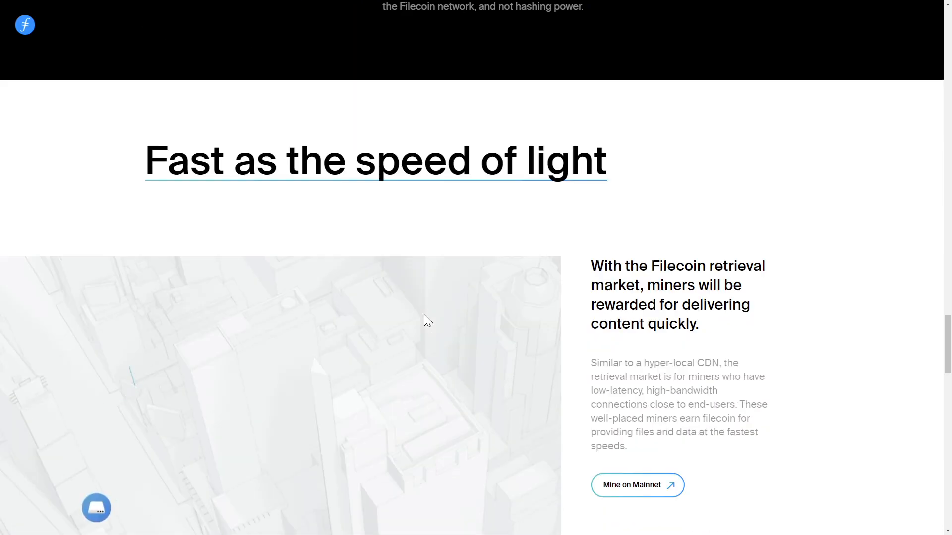
scroll("down", 3)
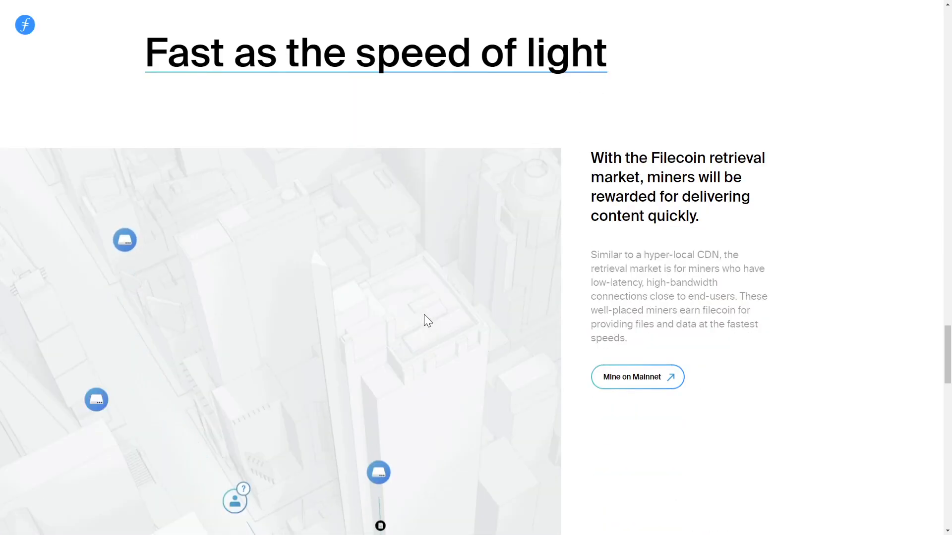
left_click(636, 376)
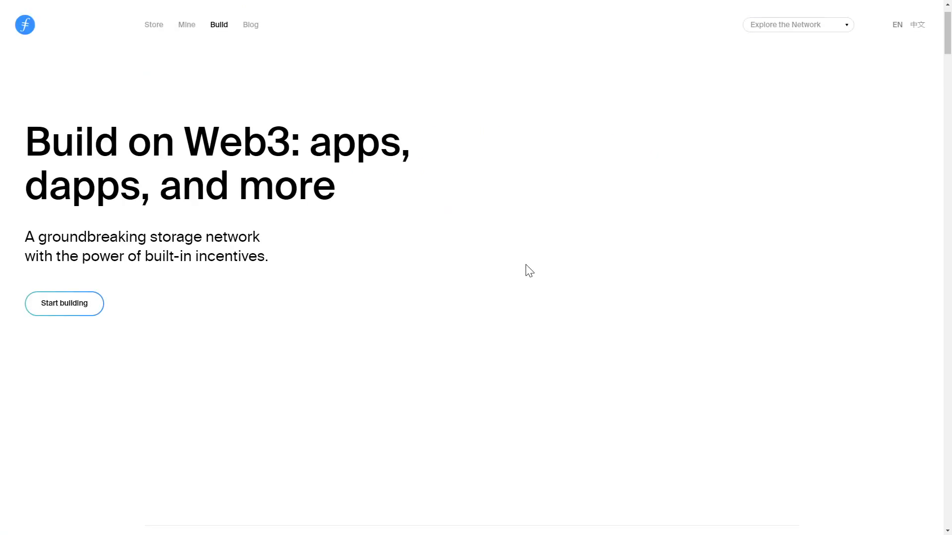
Scroll the Build on Web3 page down to the IPFS intro and resource links
scroll("down", 3)
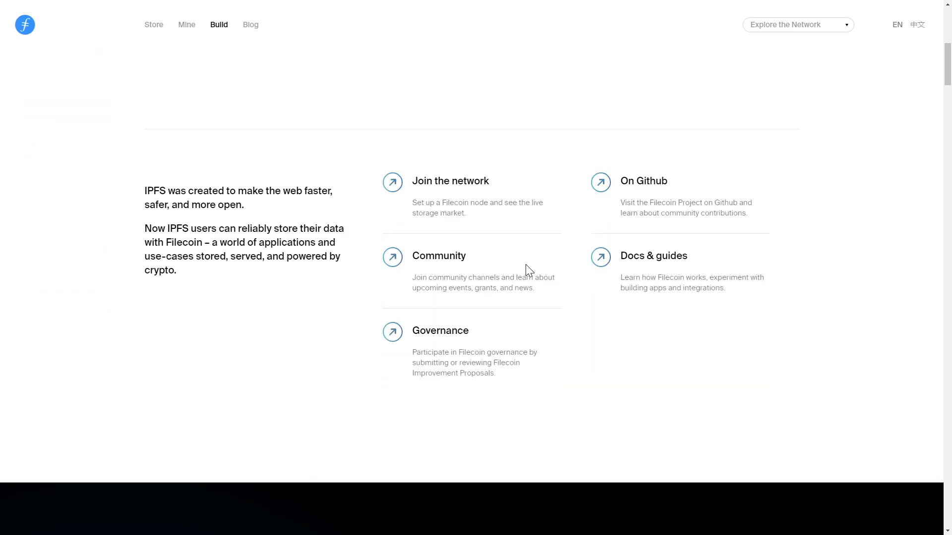
mouse_move(618, 366)
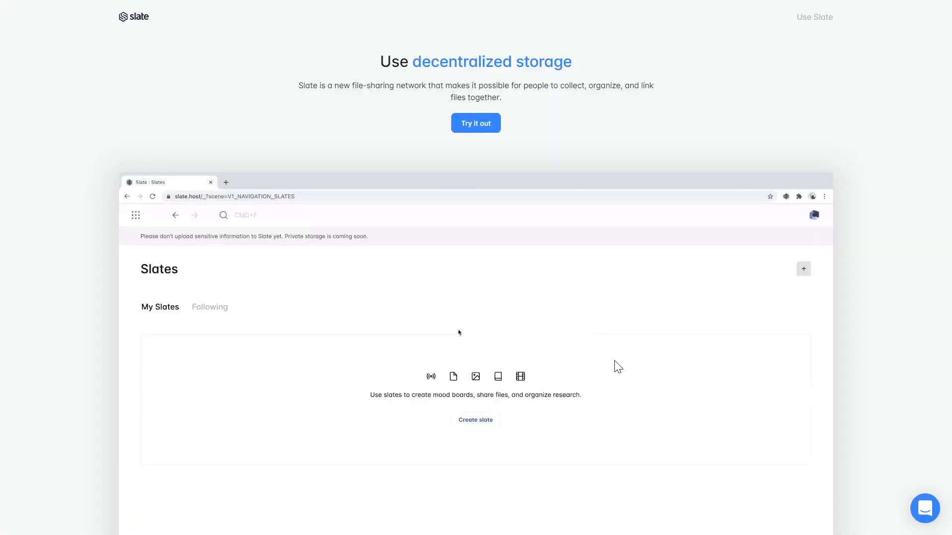
mouse_move(240, 75)
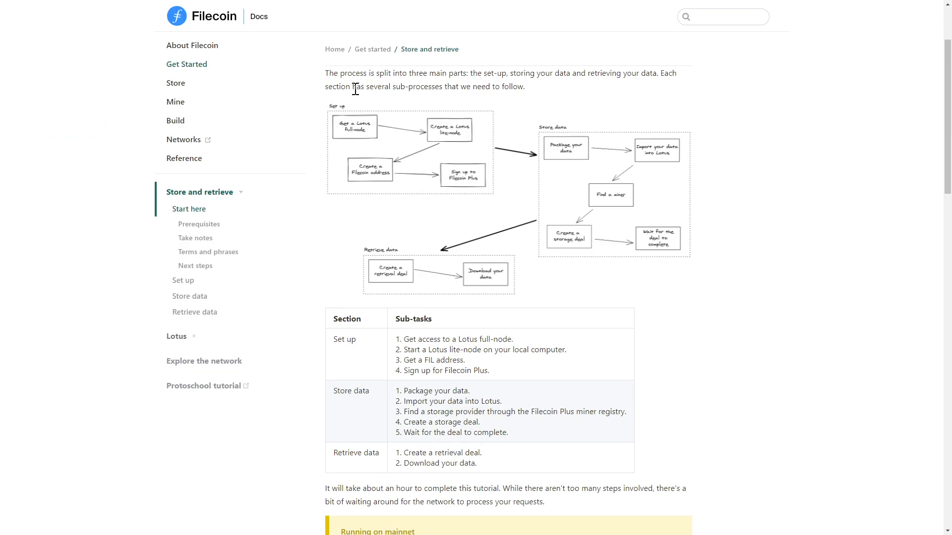
mouse_move(331, 194)
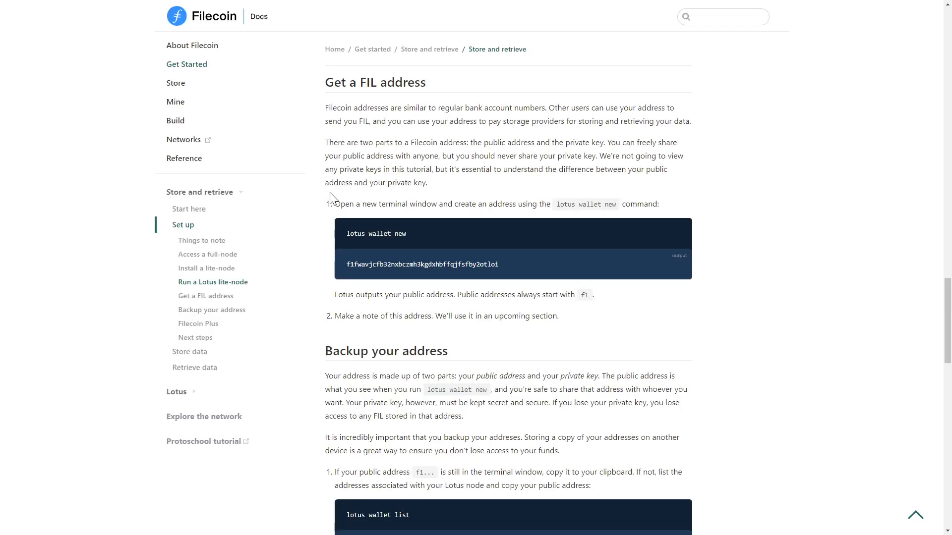
Jump to Filecoin Plus in the docs sidebar, then open the ProtoSchool Filecoin course
left_click(197, 324)
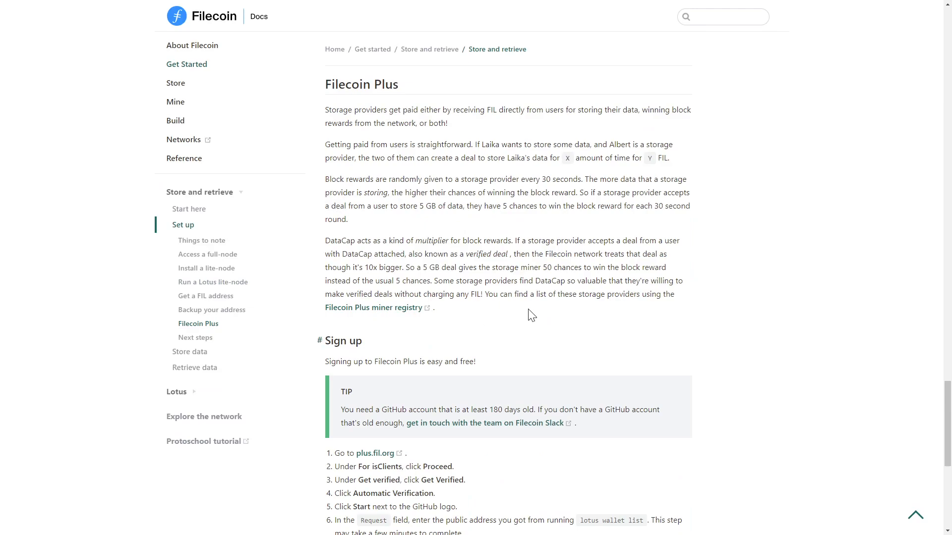
left_click(203, 441)
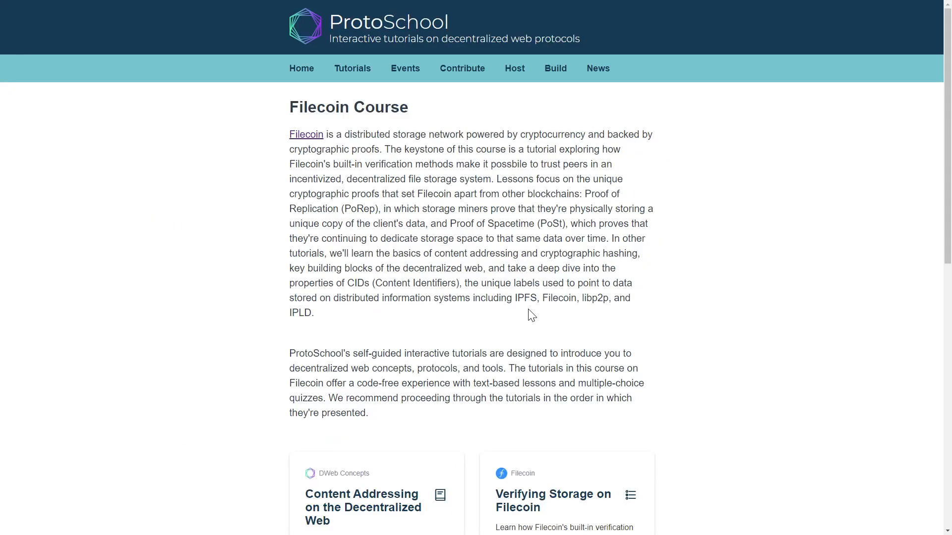
mouse_move(533, 324)
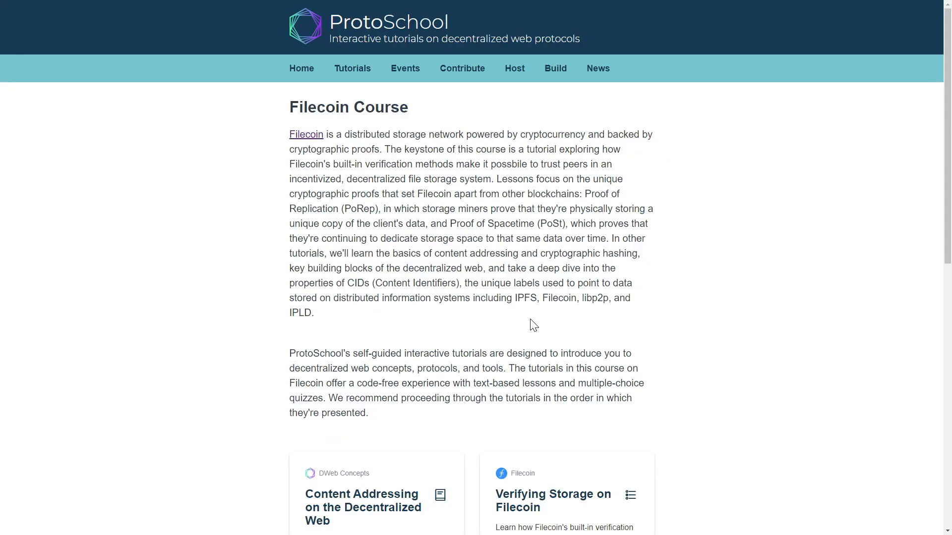
mouse_move(553, 330)
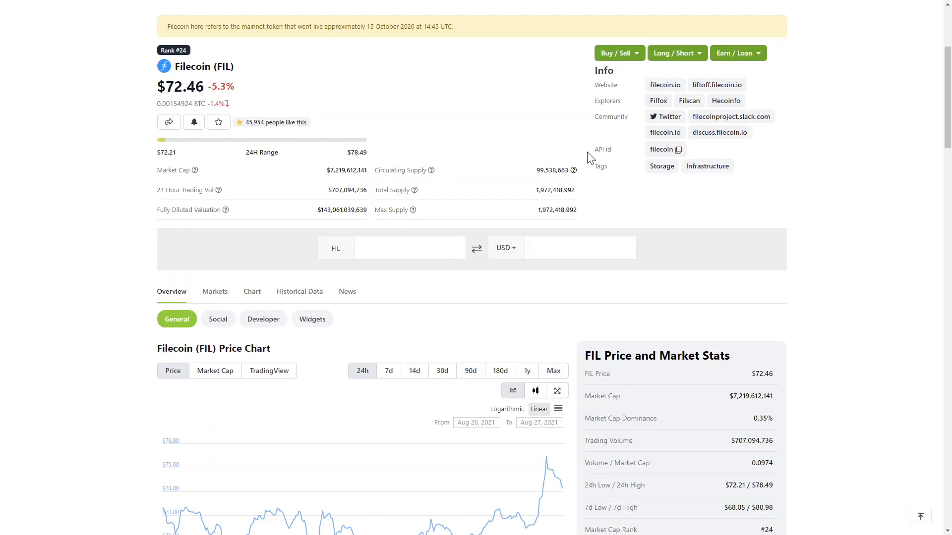
mouse_move(584, 154)
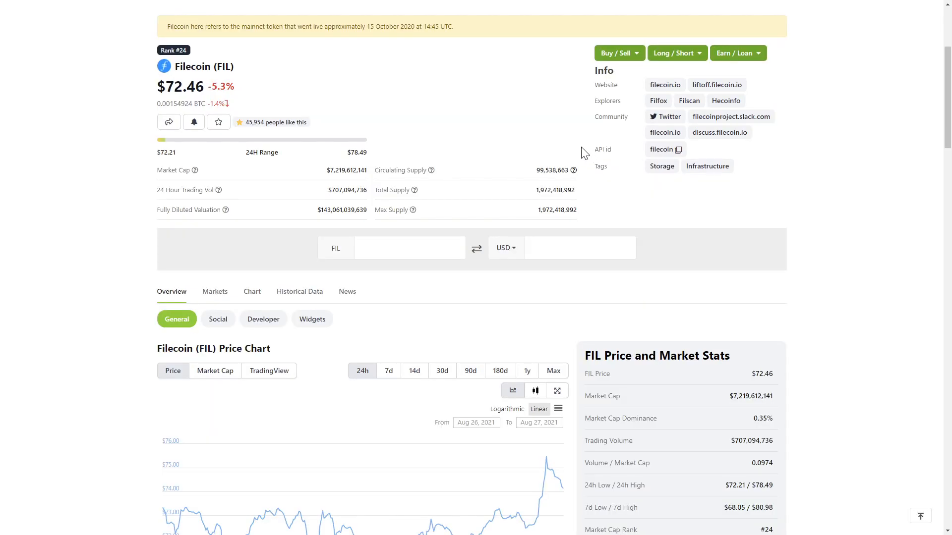
mouse_move(559, 148)
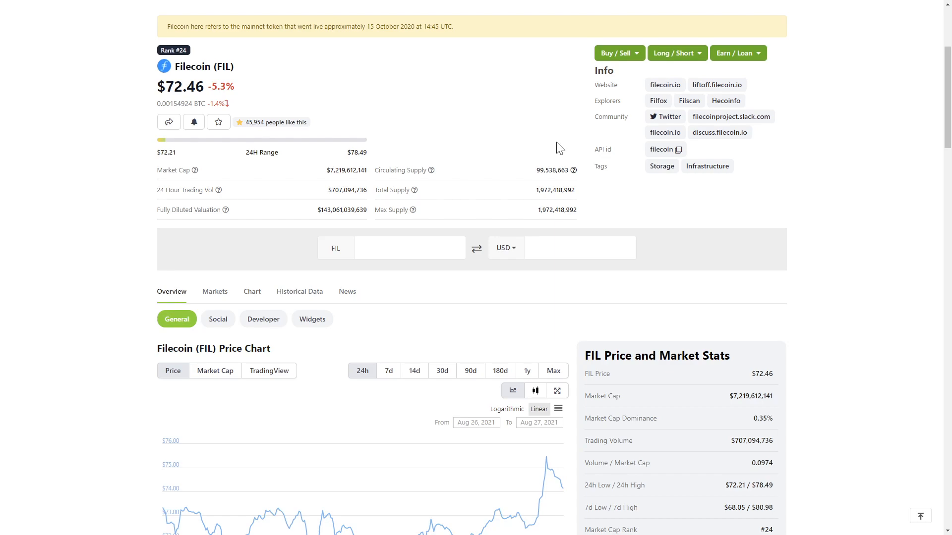